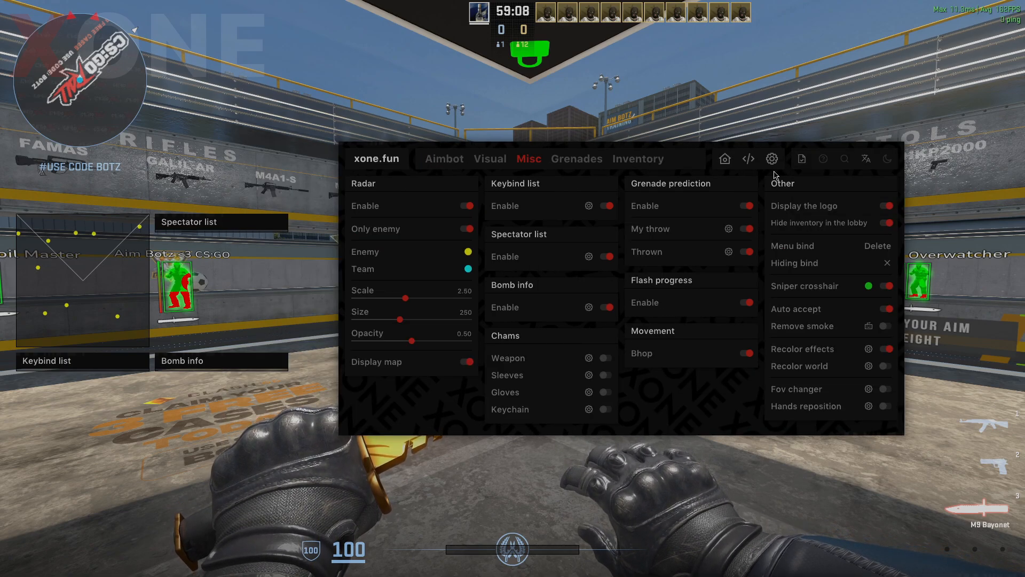
Step: View the update history, then the Inventory's add-item categories (Weapons, Knives, Gloves, Agents, Key chains, Medals)
click(748, 158)
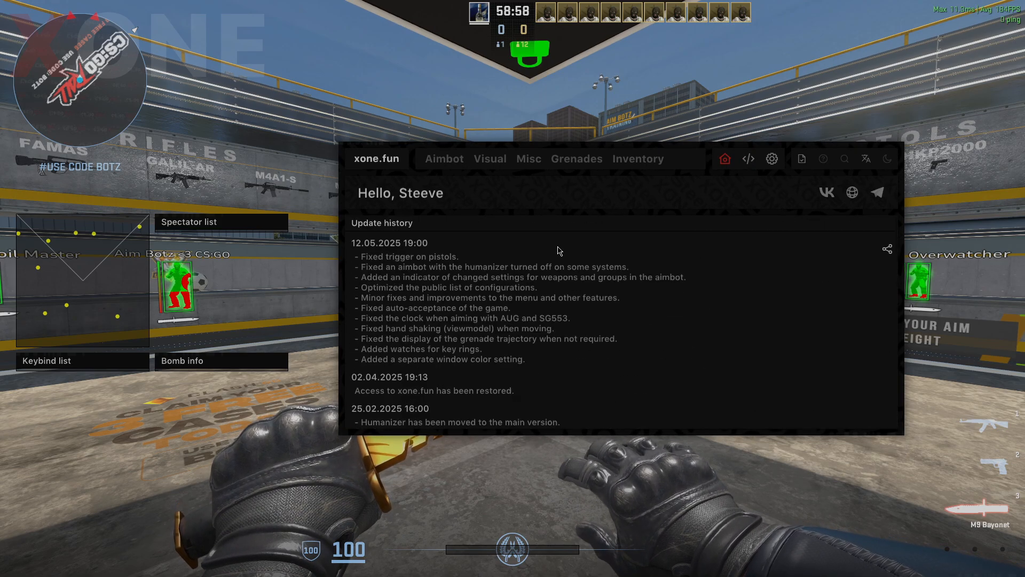
click(637, 159)
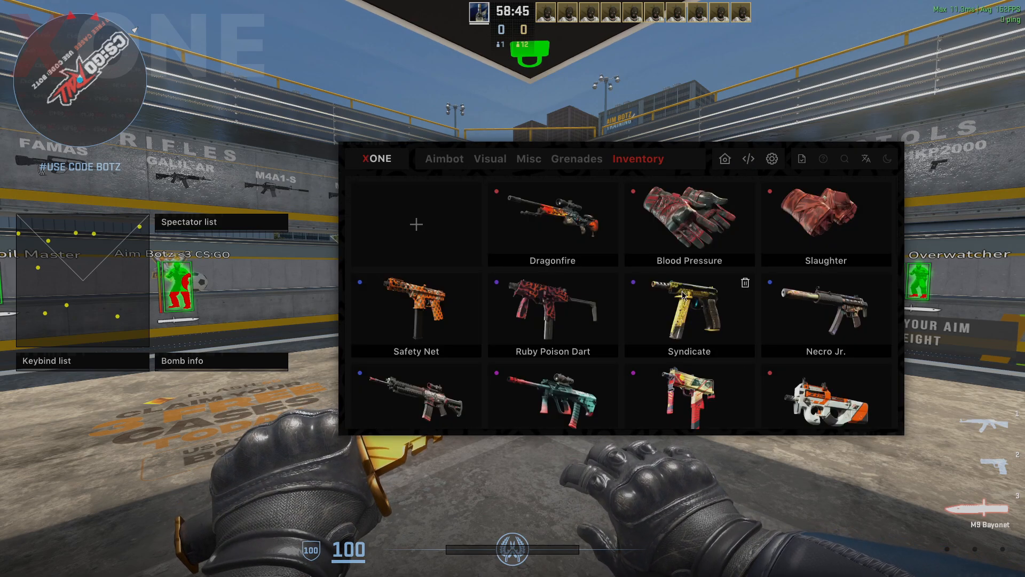
mouse_move(613, 253)
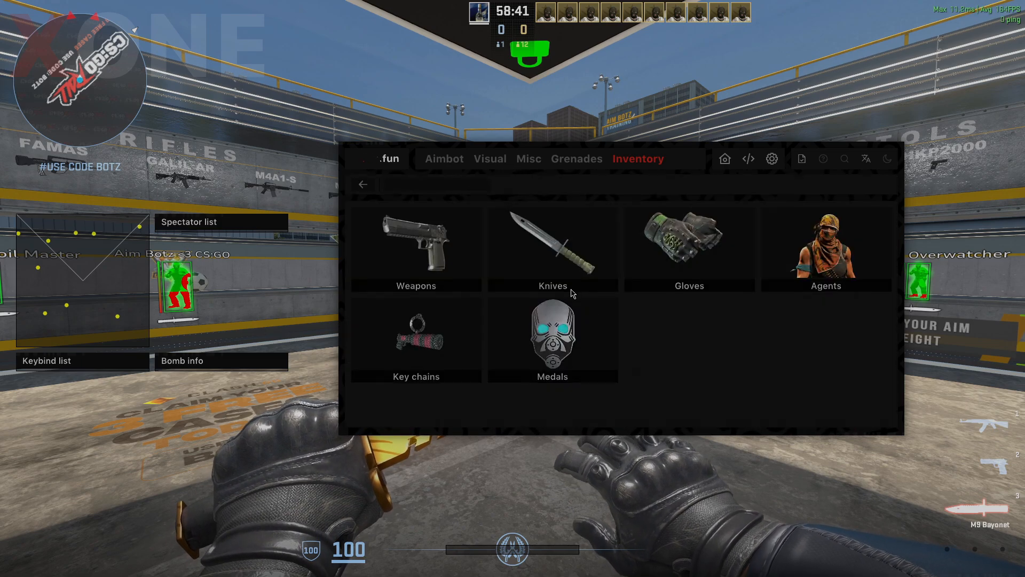
click(416, 249)
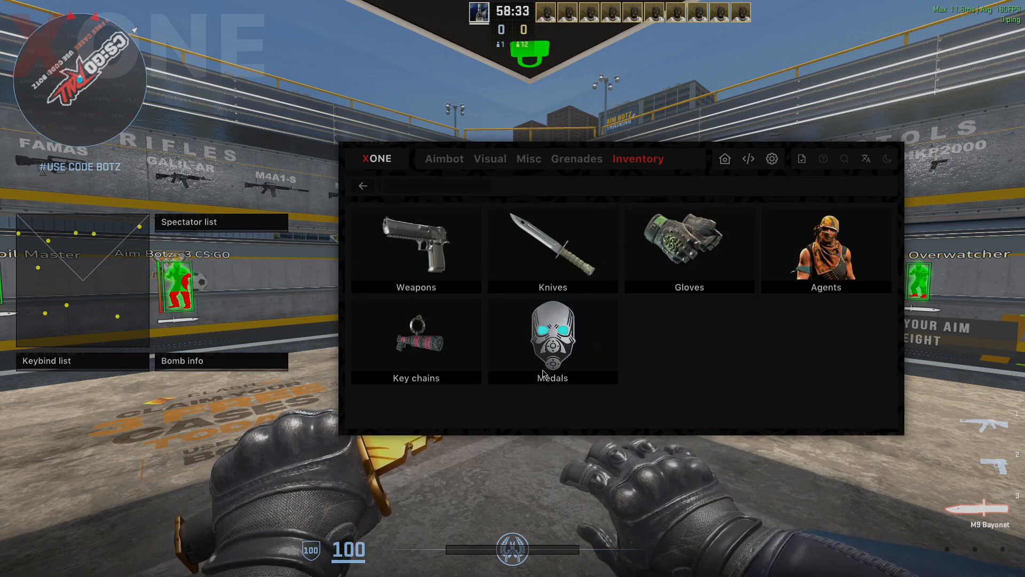
click(415, 249)
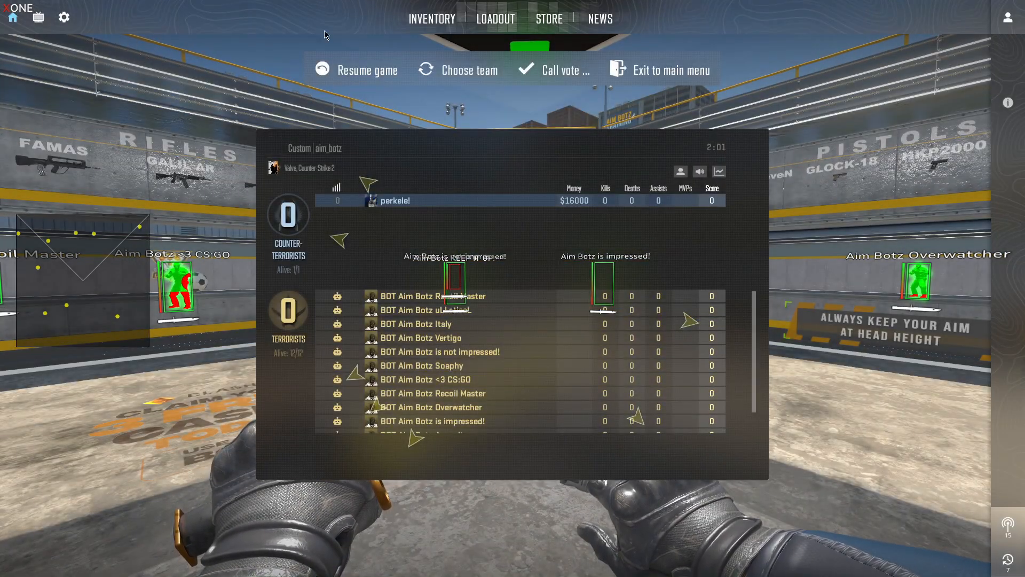
Step: Resume the match with the Desert Eagle | Blaze and the XONE inventory overlaid
click(432, 18)
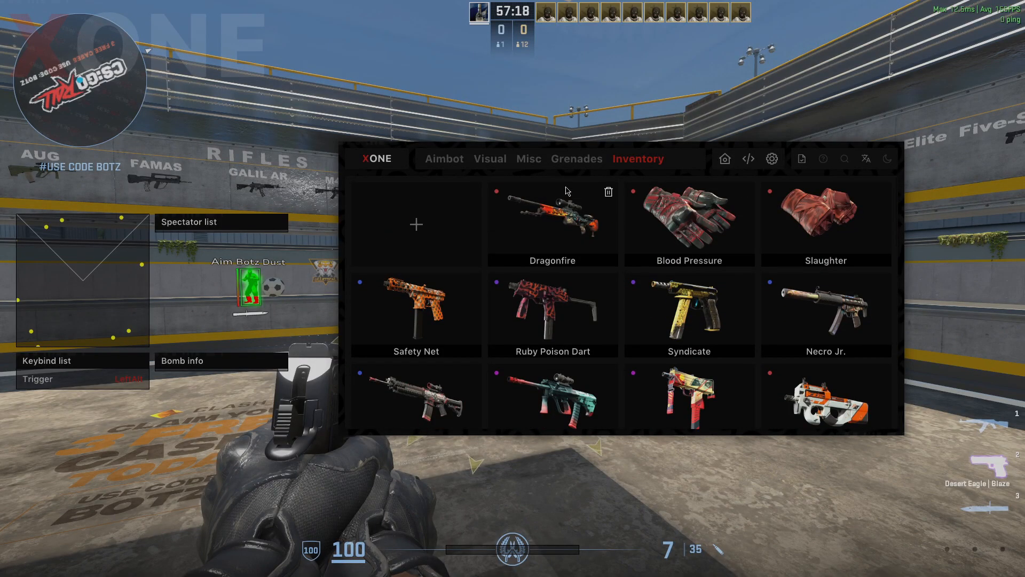
Step: Browse the de_dust2 grenade lineups, then in Misc switch off Display the logo
click(576, 158)
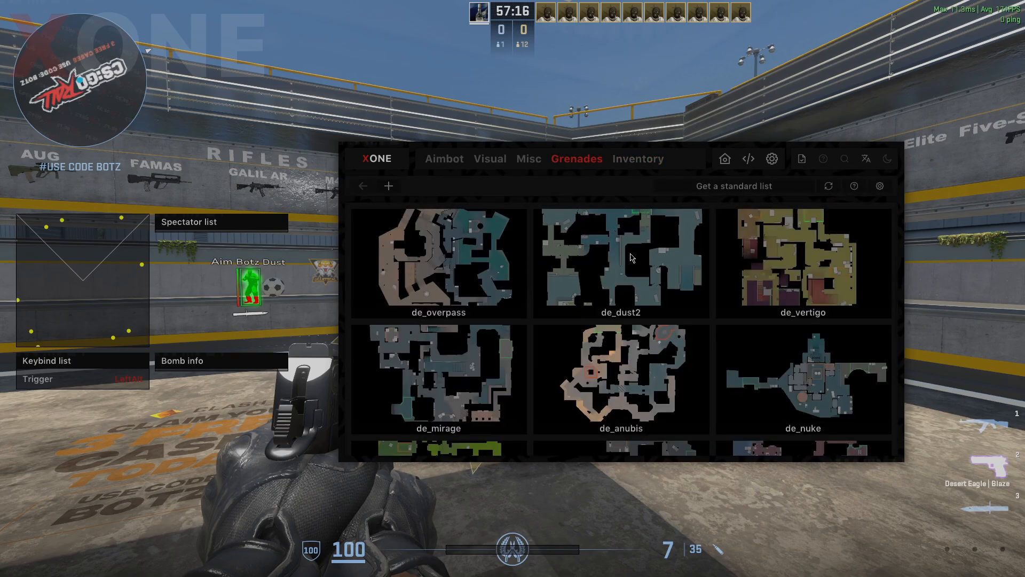
click(621, 262)
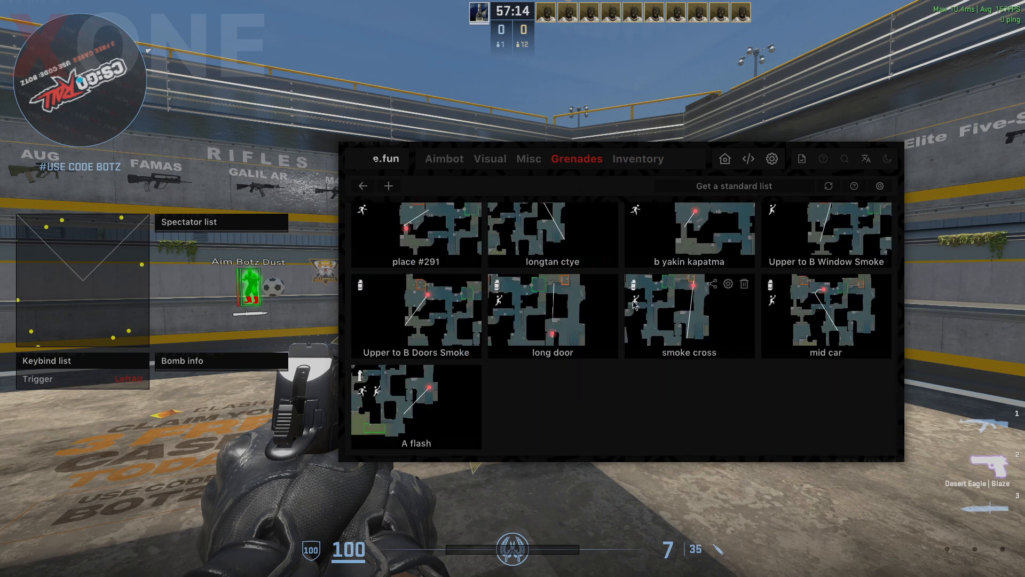
click(528, 158)
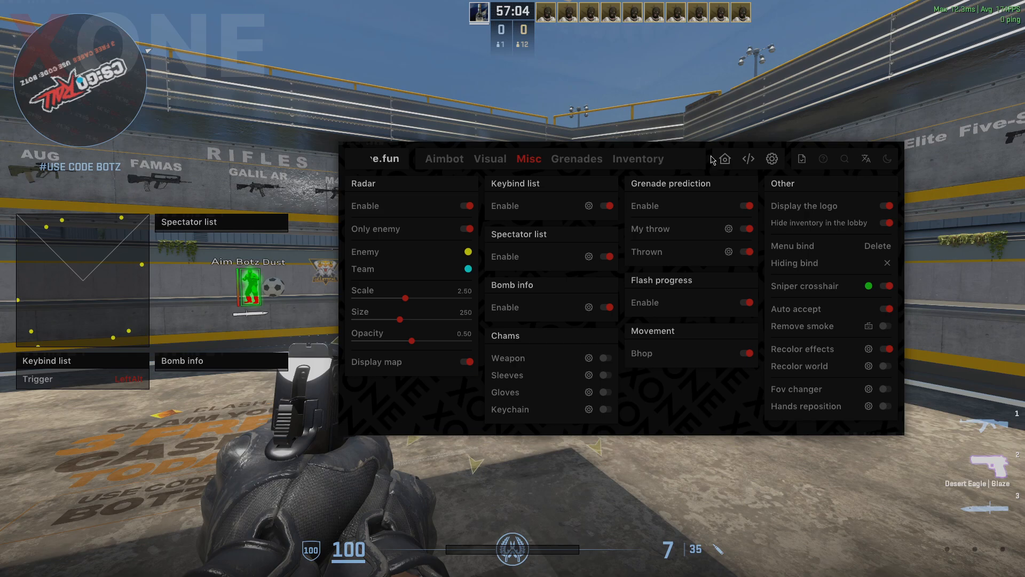
click(886, 222)
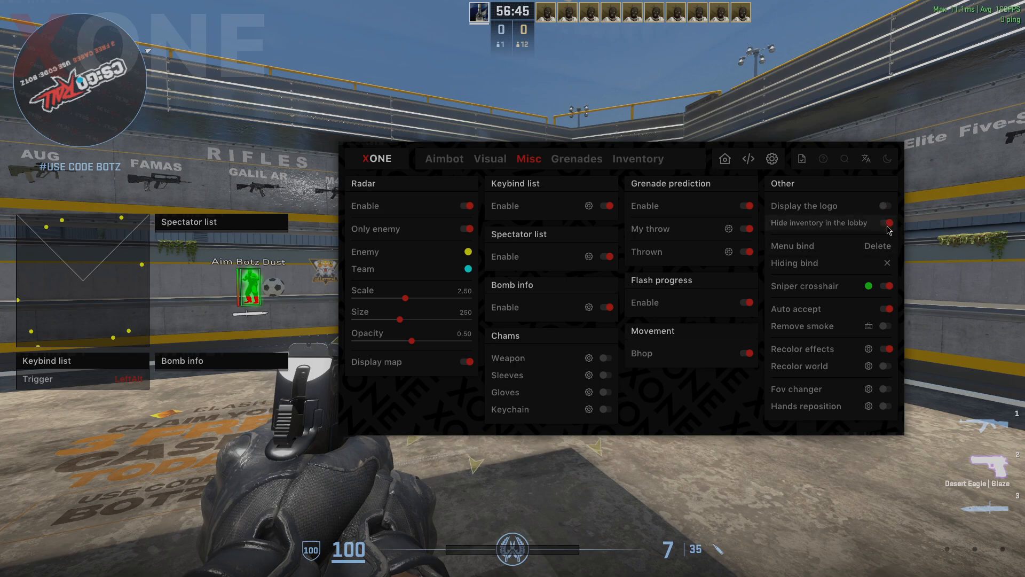
click(886, 222)
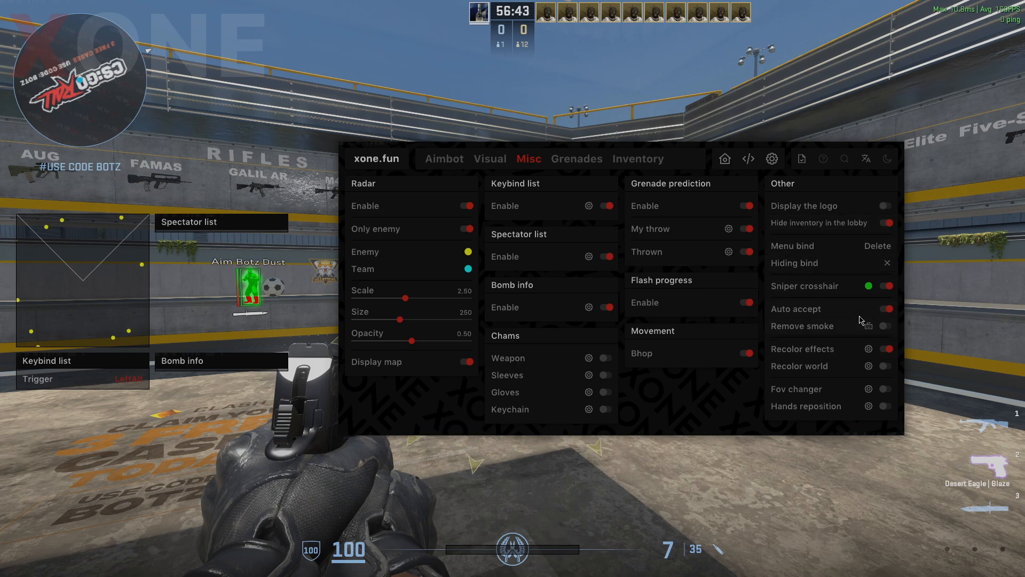
Step: Preview the Recolor effects and Recolor world options and enable Keychain chams
click(886, 348)
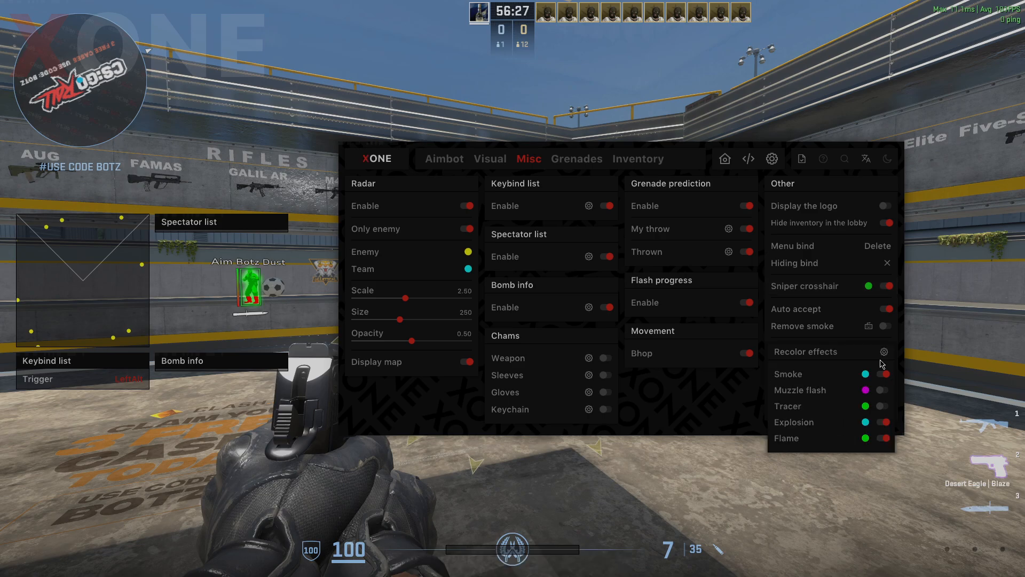
click(884, 351)
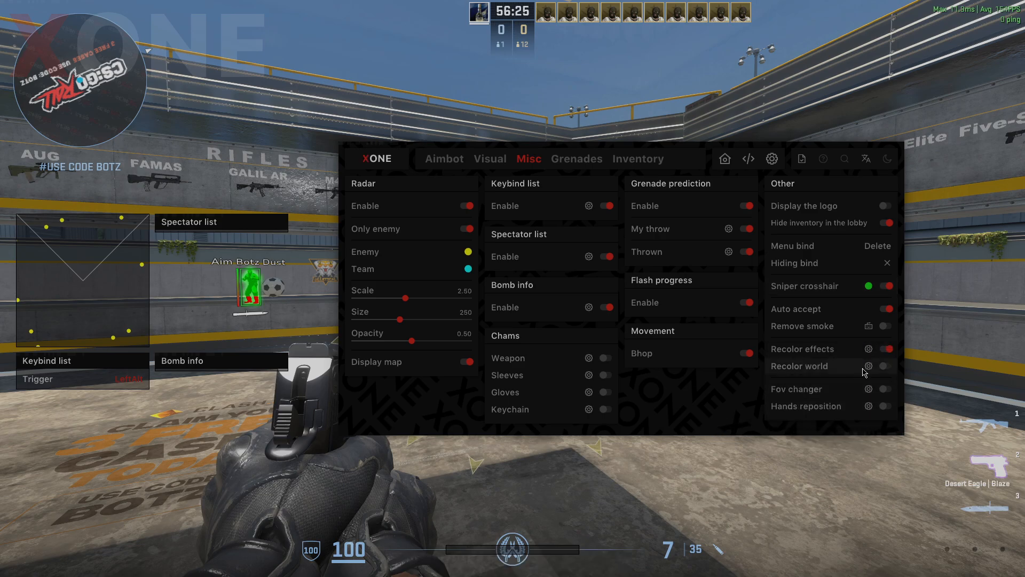
click(887, 367)
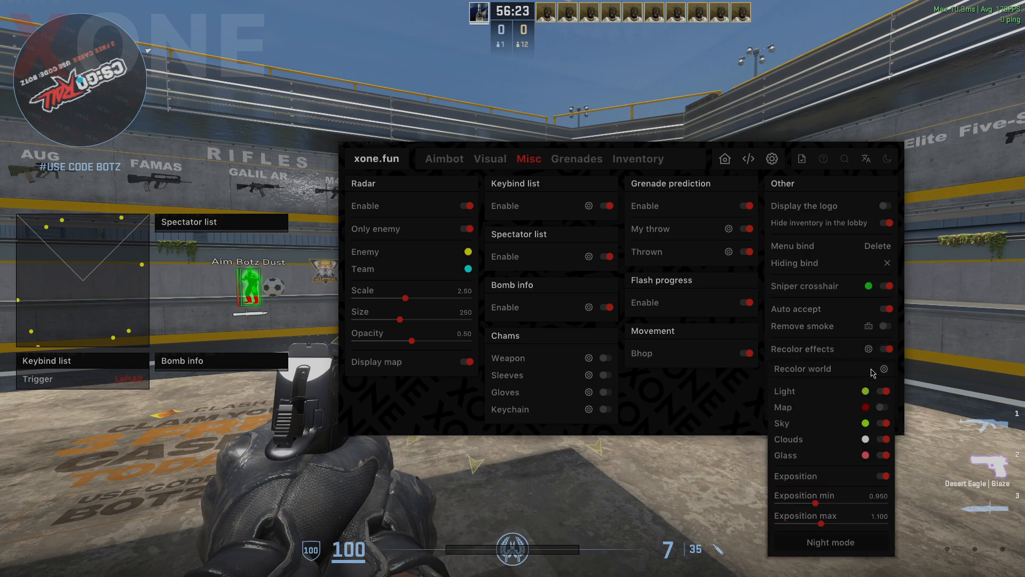
click(887, 369)
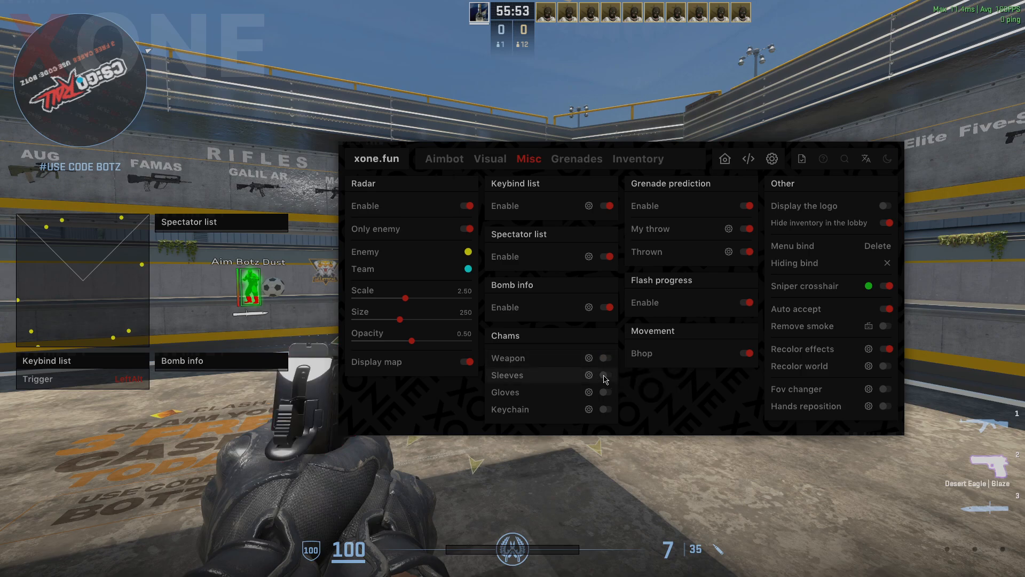
mouse_move(604, 396)
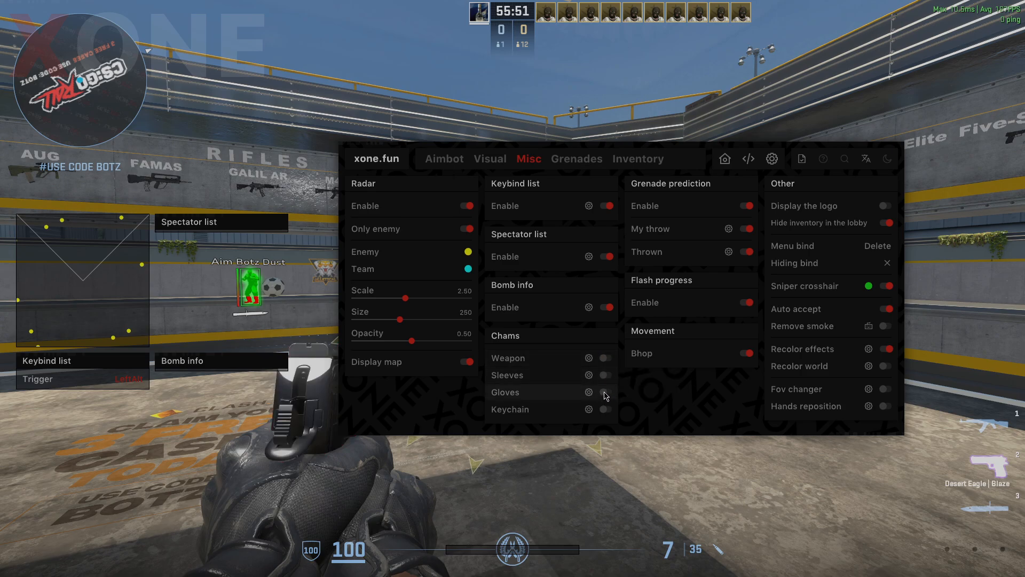
click(604, 410)
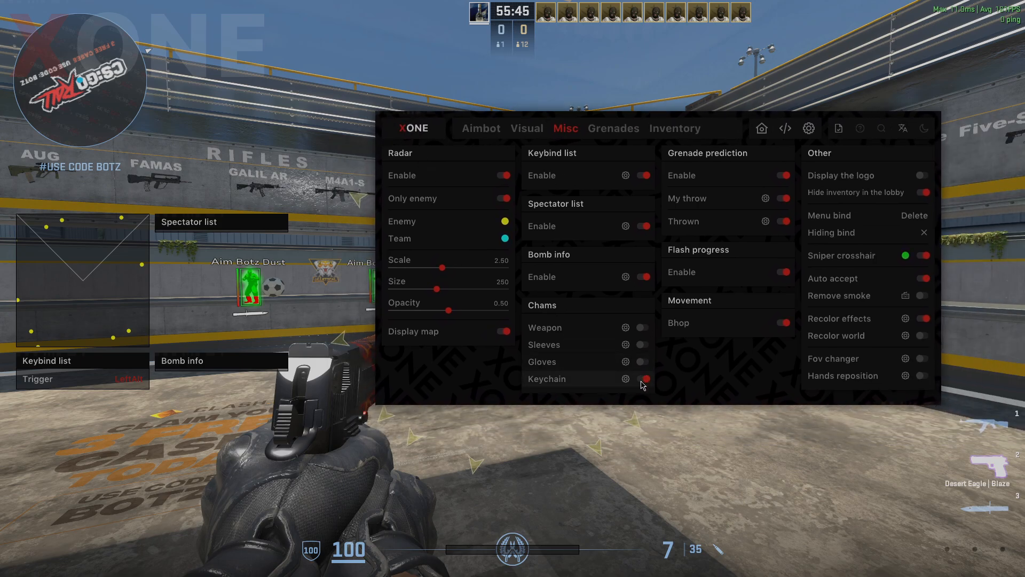
Step: Turn keychain chams off, disable the radar and show the Visual tab's enemy ESP settings
click(503, 175)
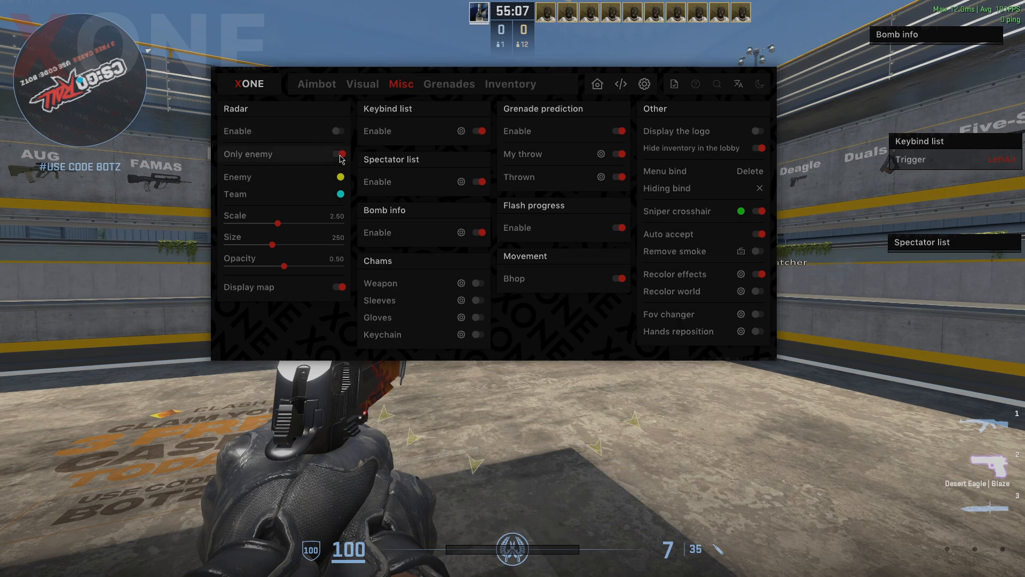
click(362, 83)
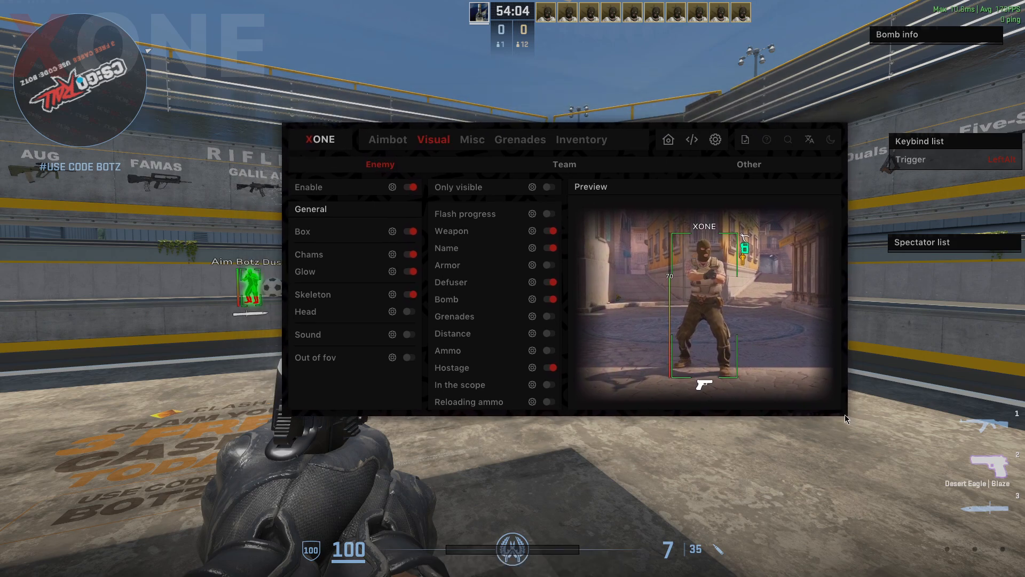
Step: Review the Enemy, Team and Other visual pages, then hide the XONE menu
click(564, 164)
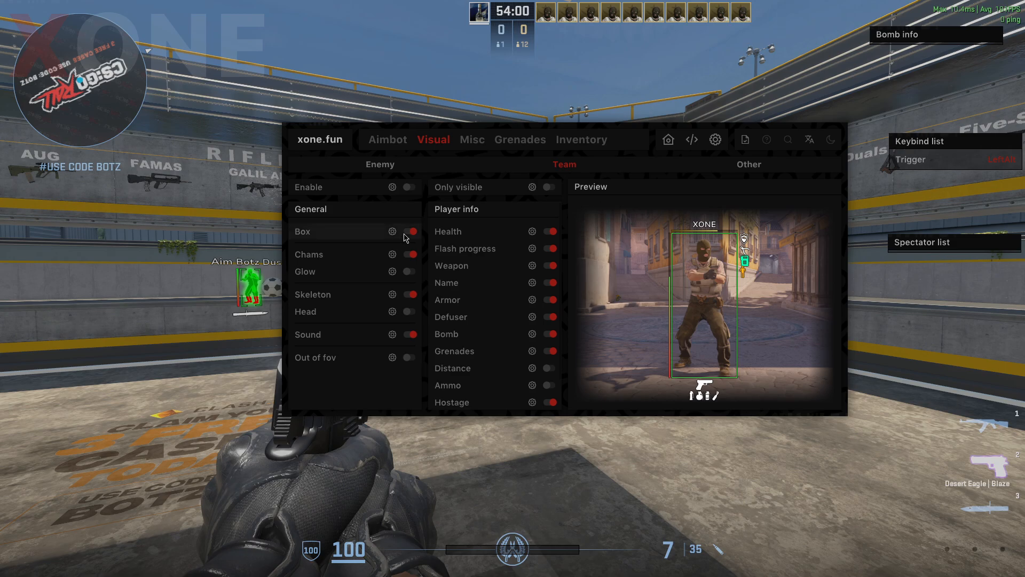
click(379, 165)
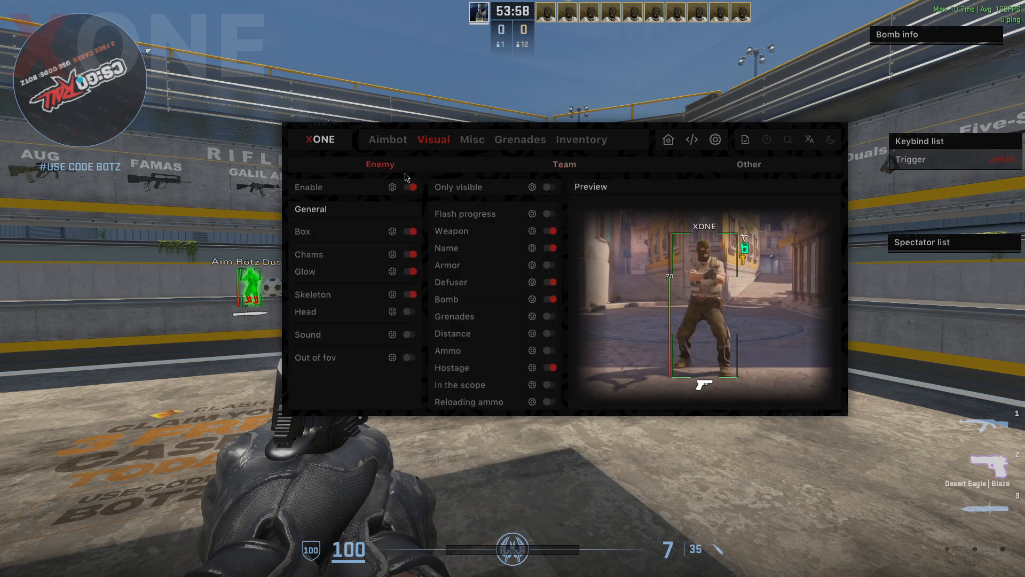
click(563, 165)
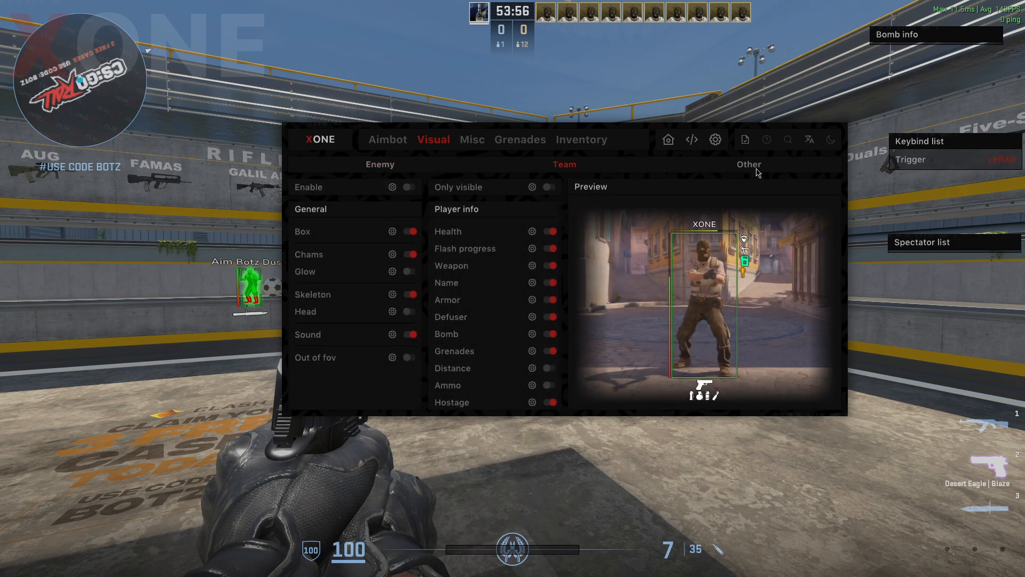
click(748, 165)
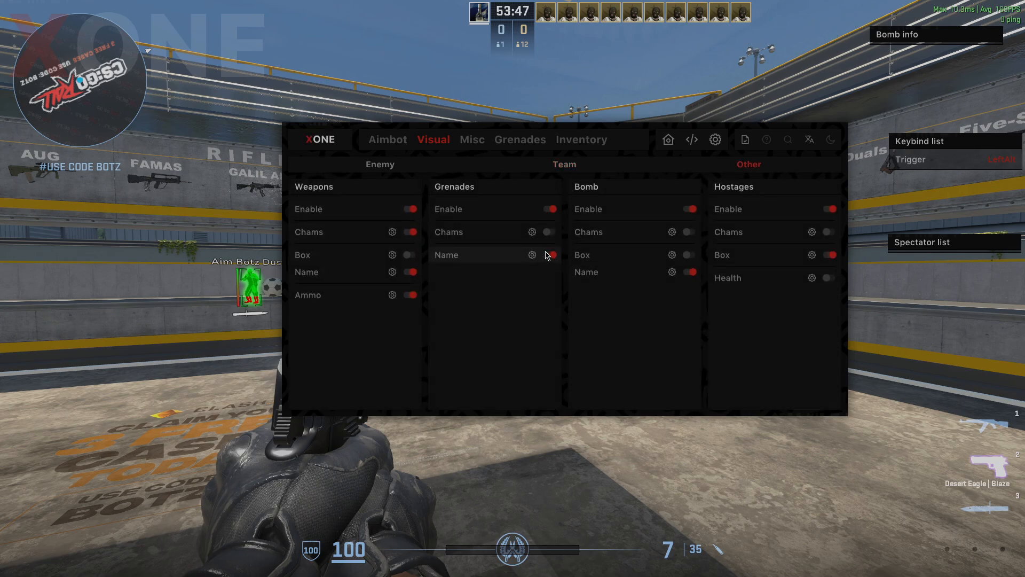
click(548, 255)
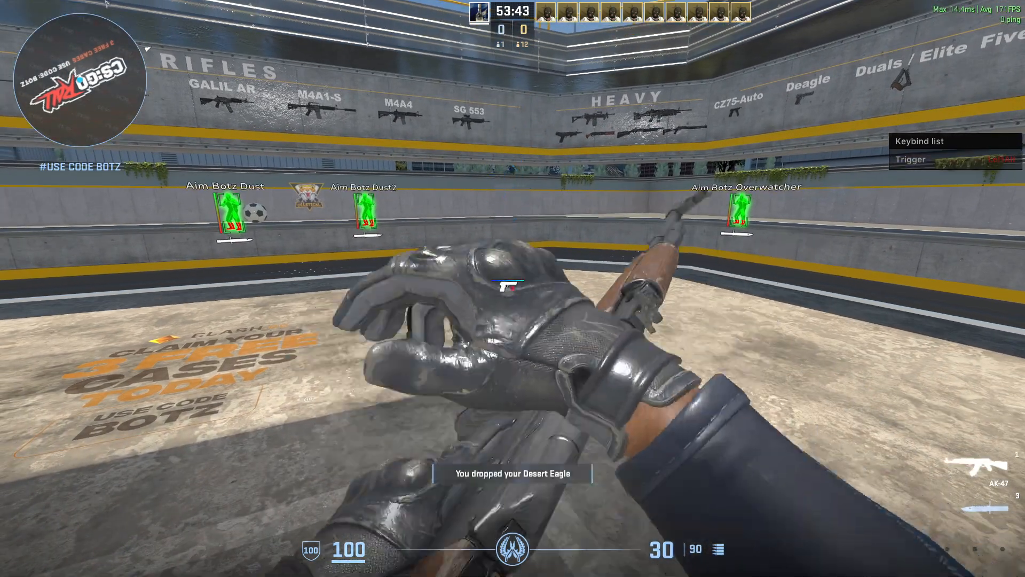
Step: Reopen the menu, set weapon chams visible colour to white and enable bomb chams
key(b)
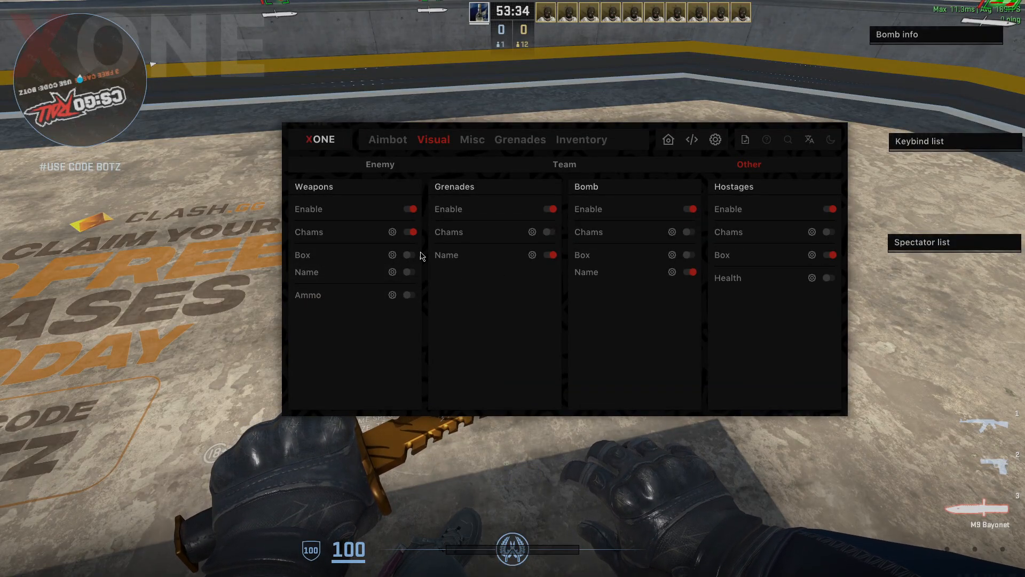
click(392, 232)
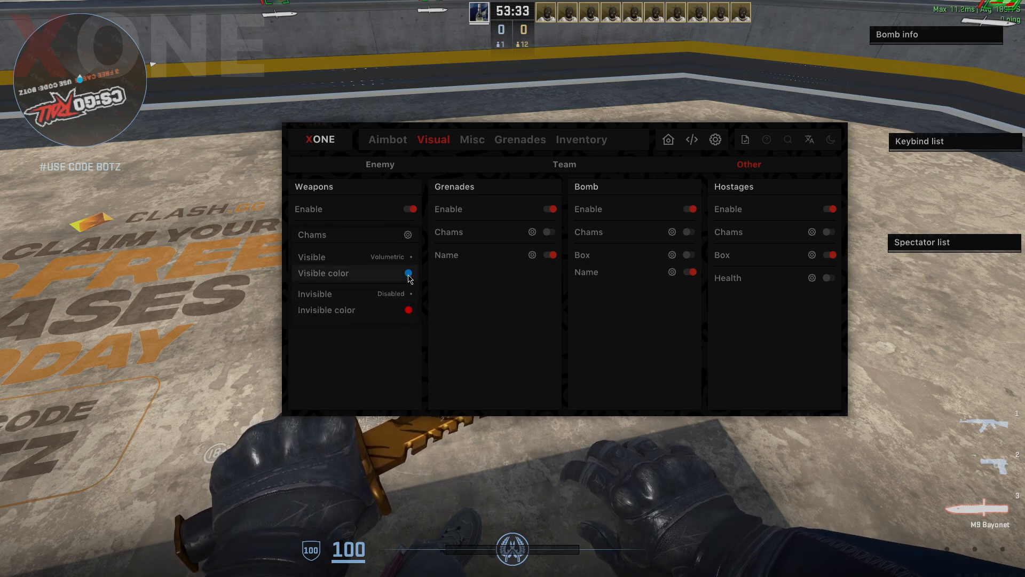
click(409, 272)
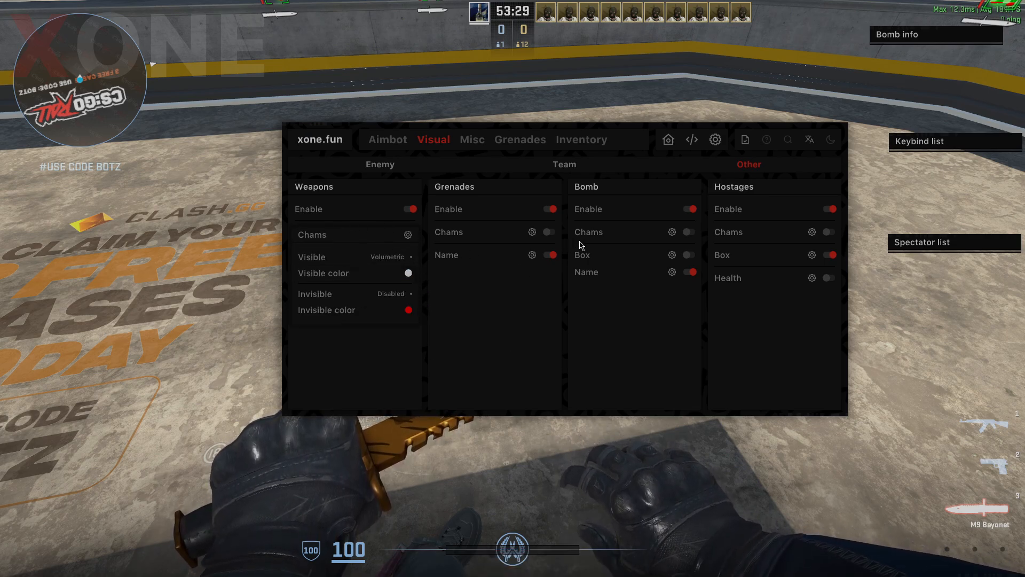
click(827, 208)
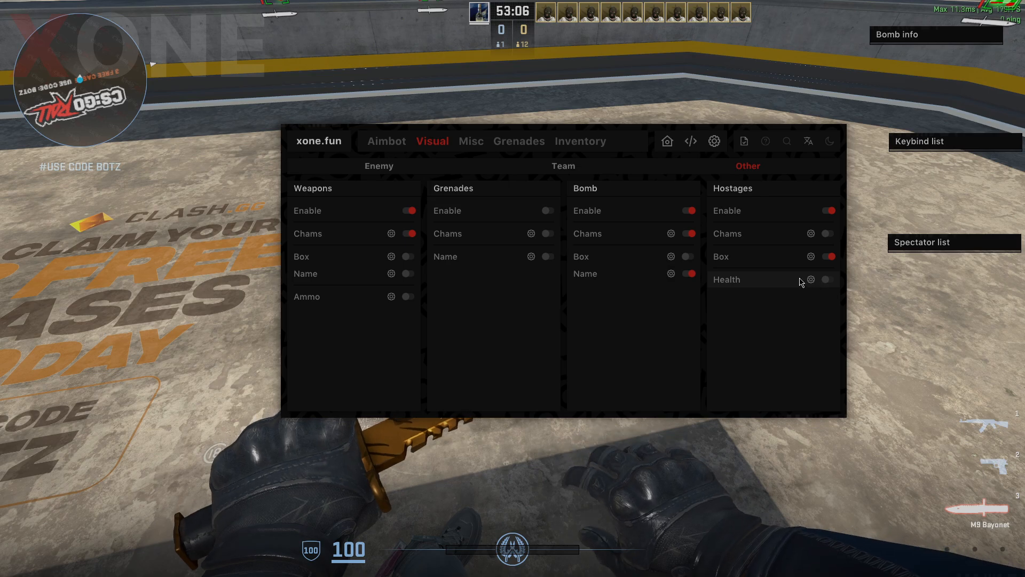
Step: Reach the xone.fun purchase dialog for XONE Internal, quoting 321 ₽ for 17 days
click(385, 141)
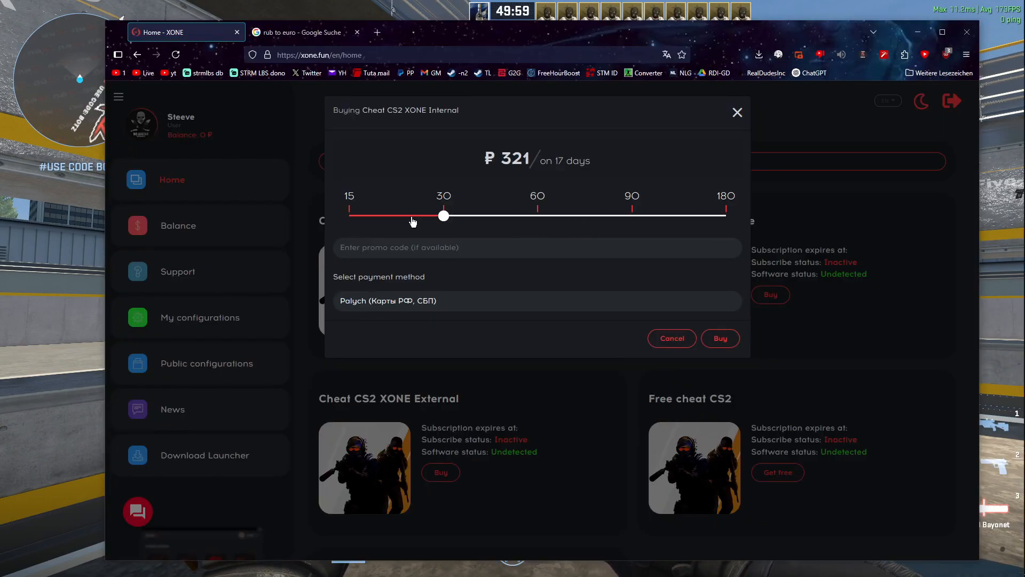
Step: Check the 30-day (499 ₽) and 180-day (1599 ₽) prices, convert 500 RUB to euros, and return to the game
drag(444, 215, 443, 216)
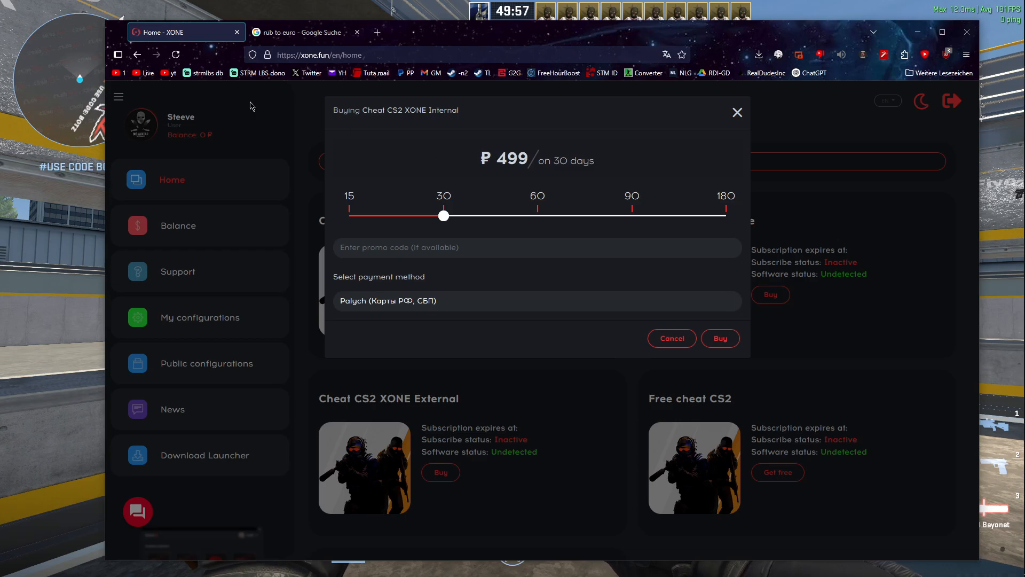
click(297, 32)
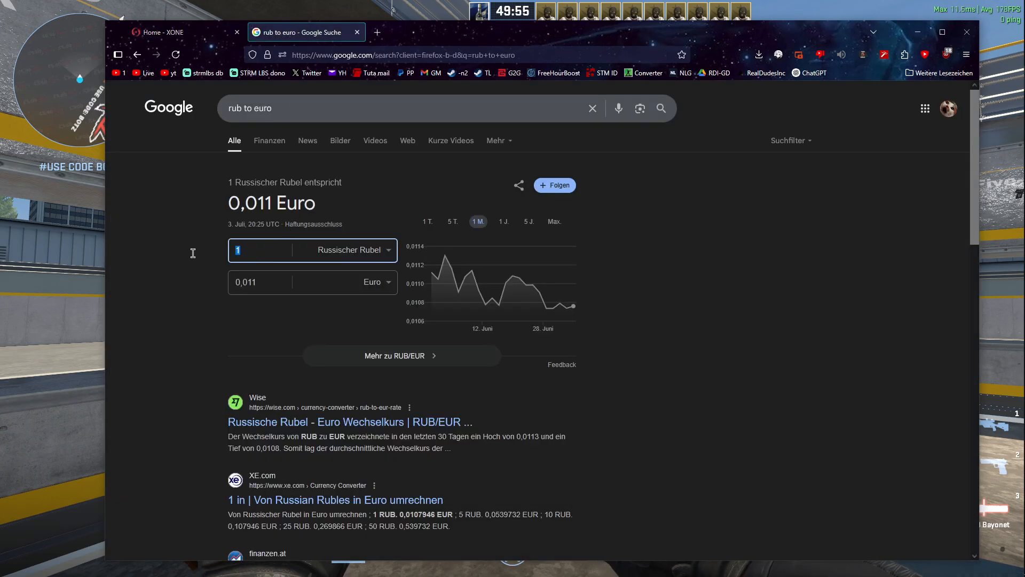
text(500)
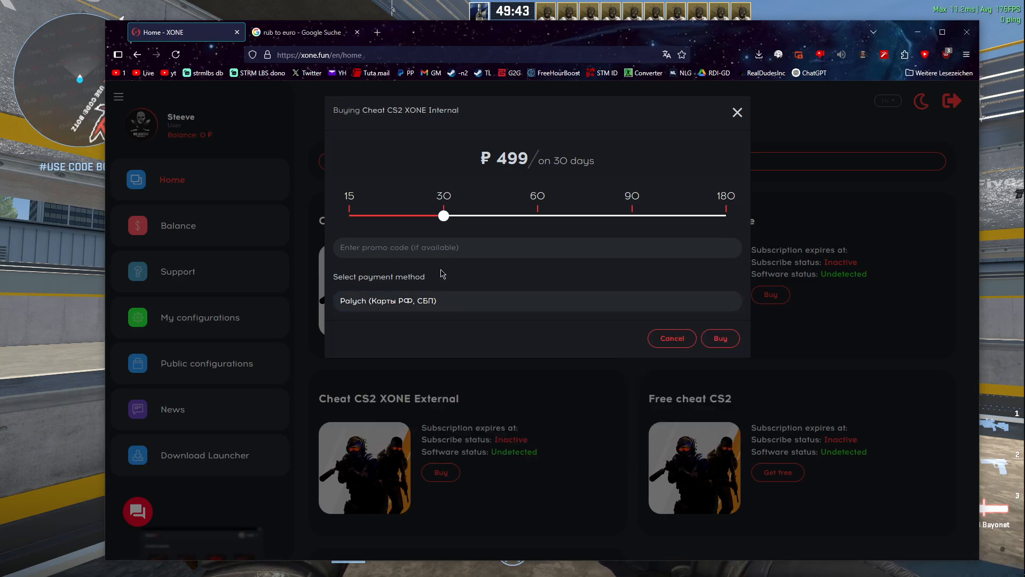
drag(443, 216, 725, 216)
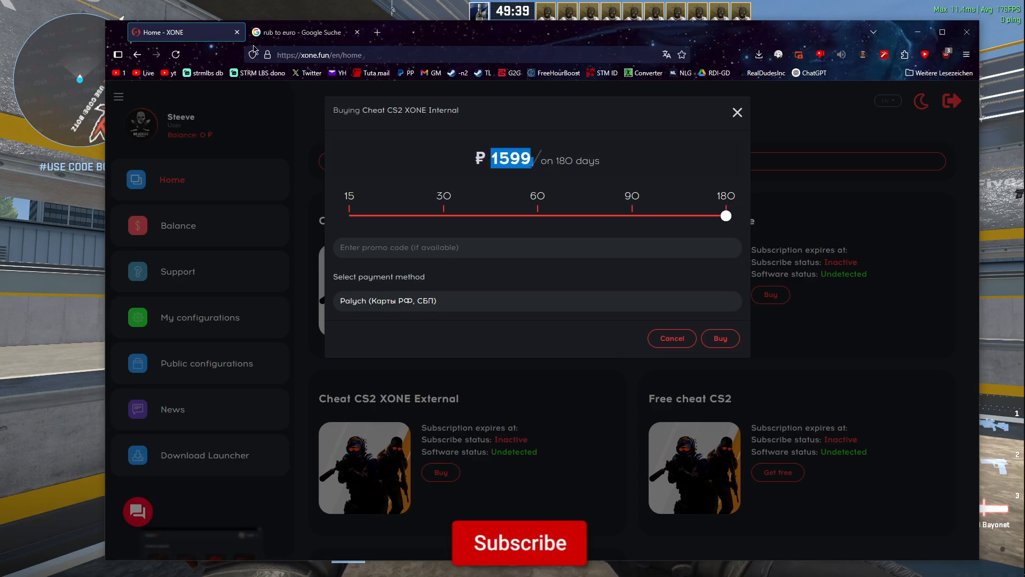
click(301, 32)
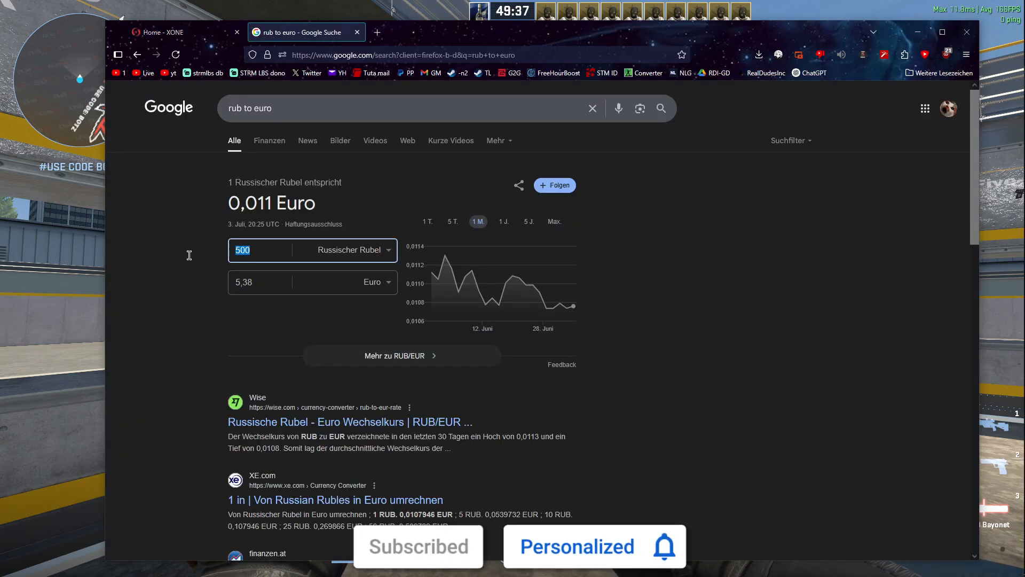
click(161, 32)
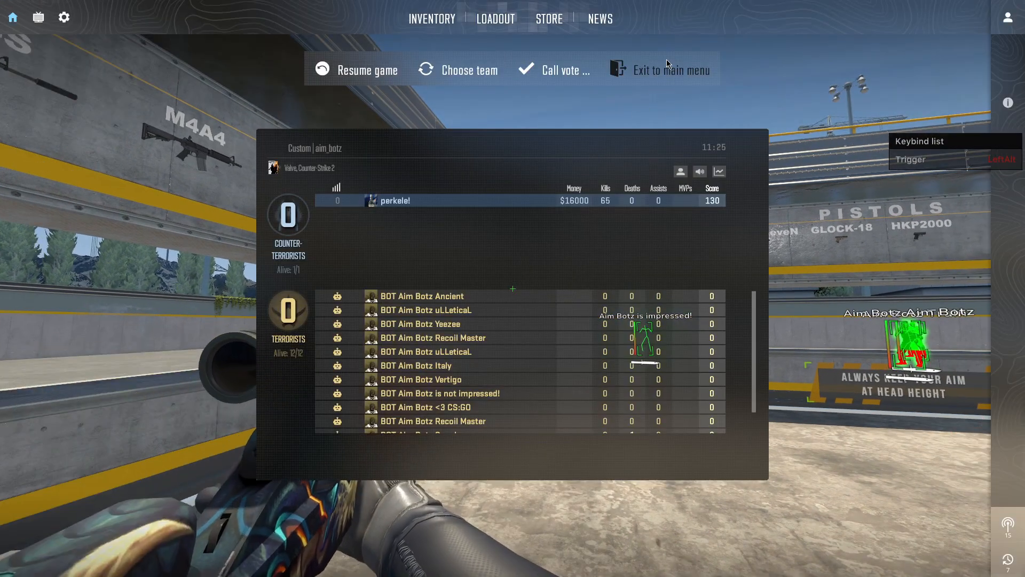
Step: Exit the match to the main menu and show XONE's Aimbot settings
click(670, 71)
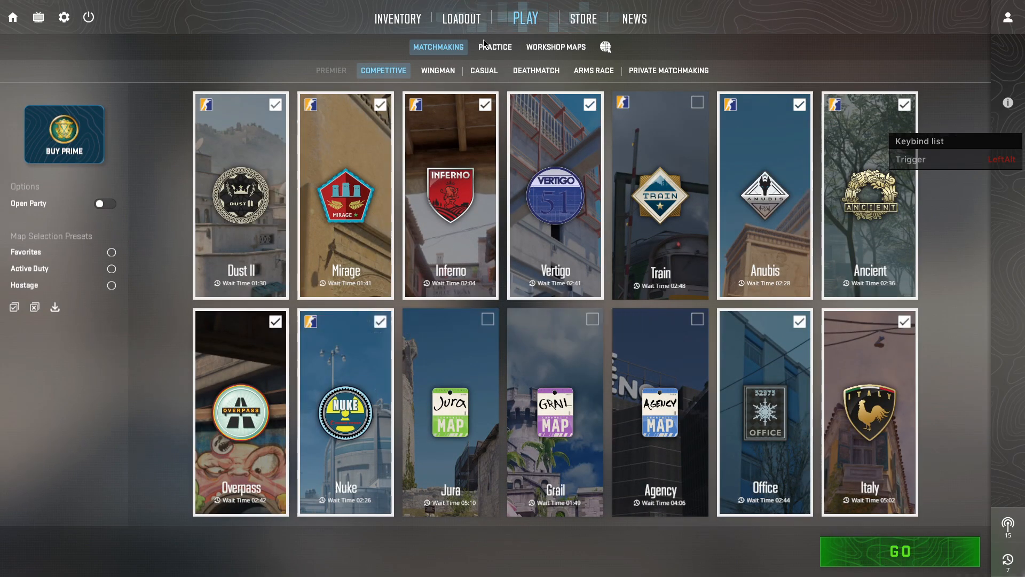
click(900, 551)
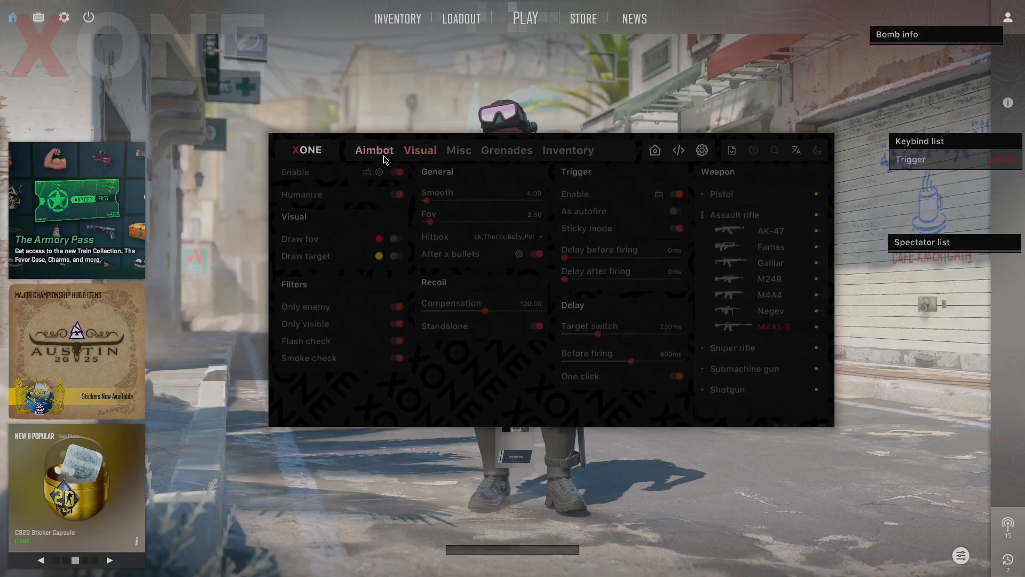
click(374, 150)
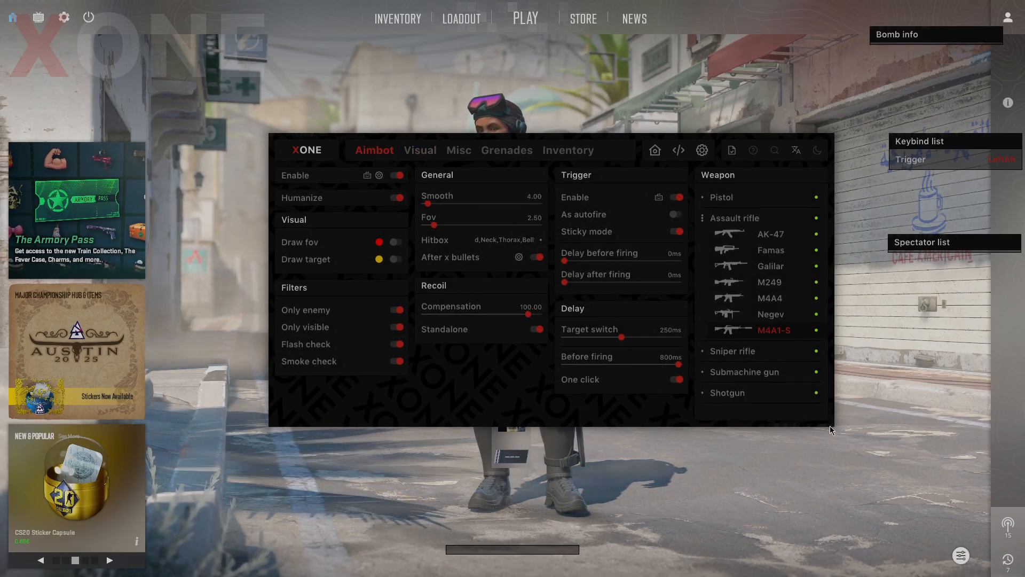